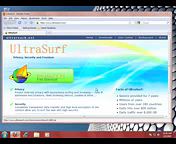
Step: Start the UltraSurf installer download from the UltraSurf website's download link
click(8, 136)
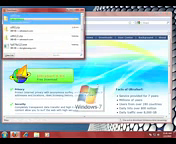